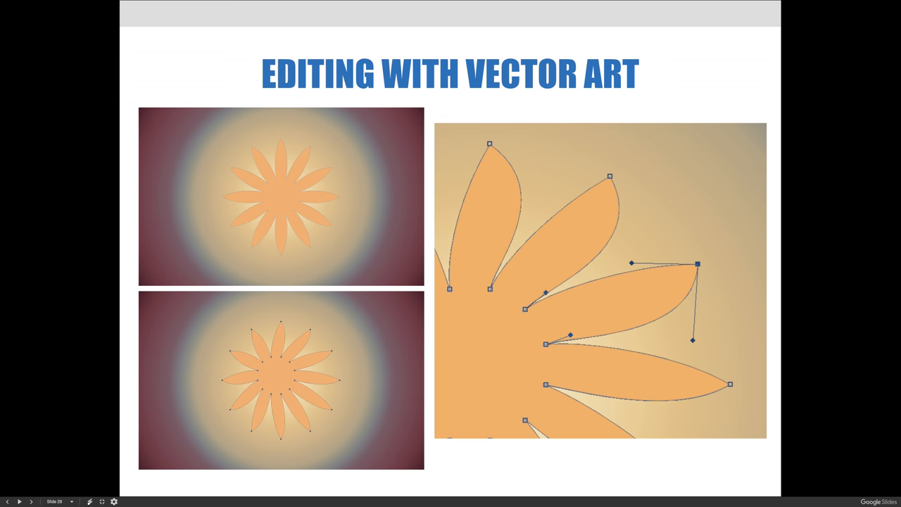
Advance to slide 29, where the orange flower becomes a glowing white flower
left_click(19, 500)
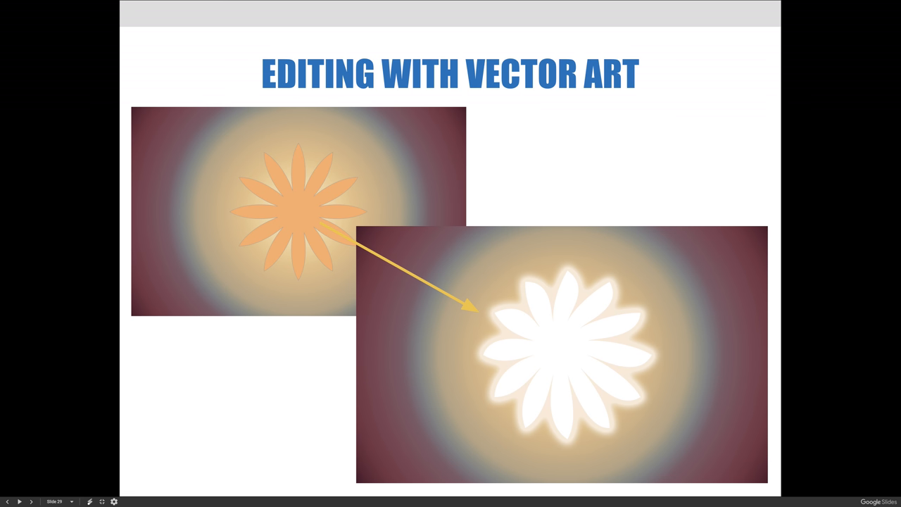